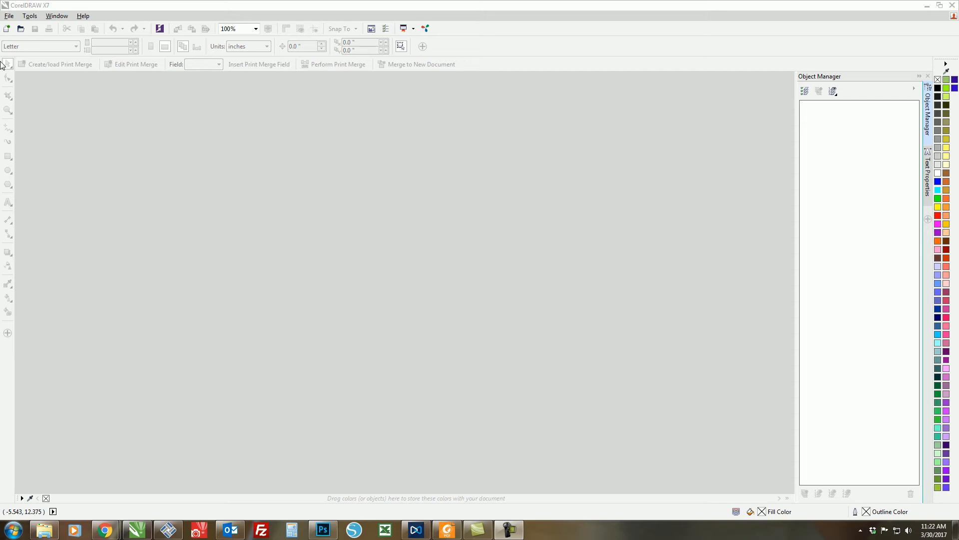
Create a new blank Letter-size document, Untitled-1, via File and the New button.
left_click(9, 15)
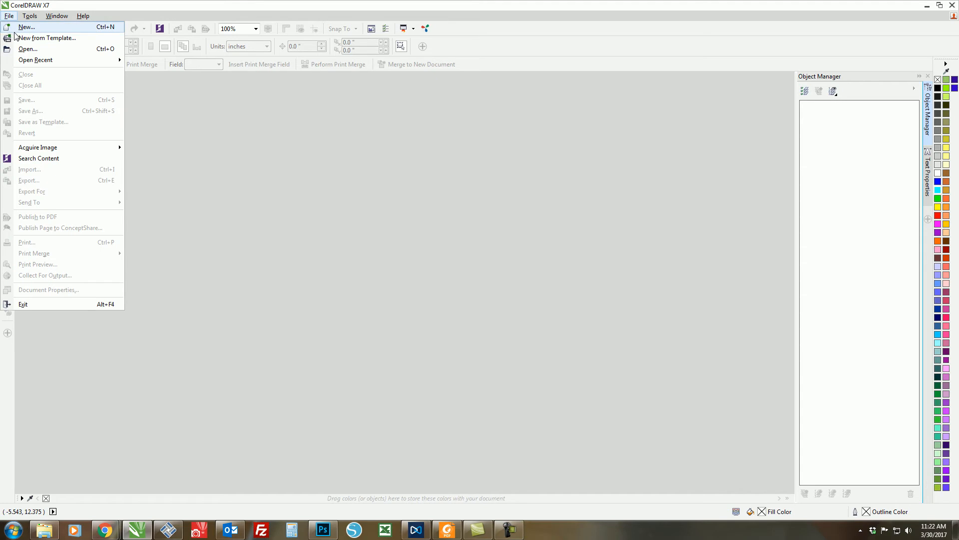
left_click(138, 159)
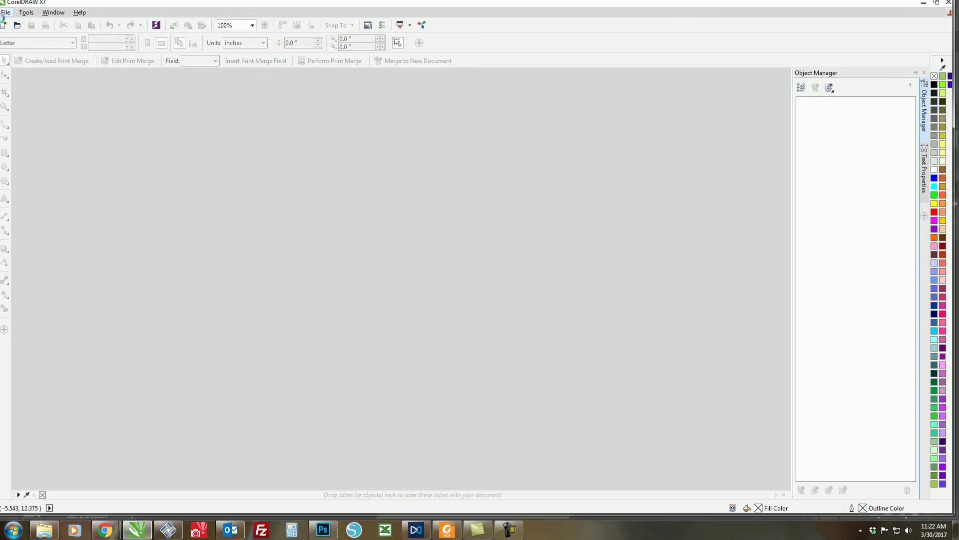
left_click(7, 26)
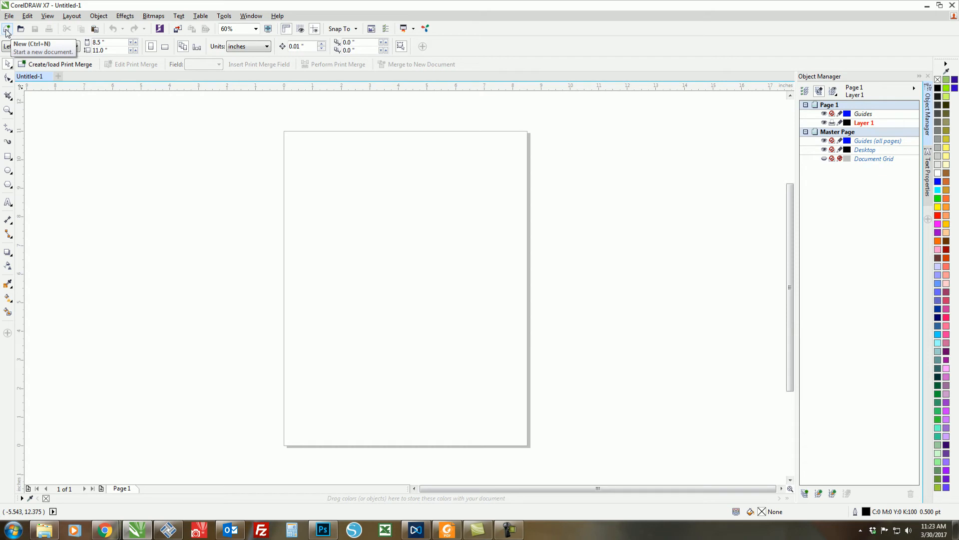
mouse_move(70, 93)
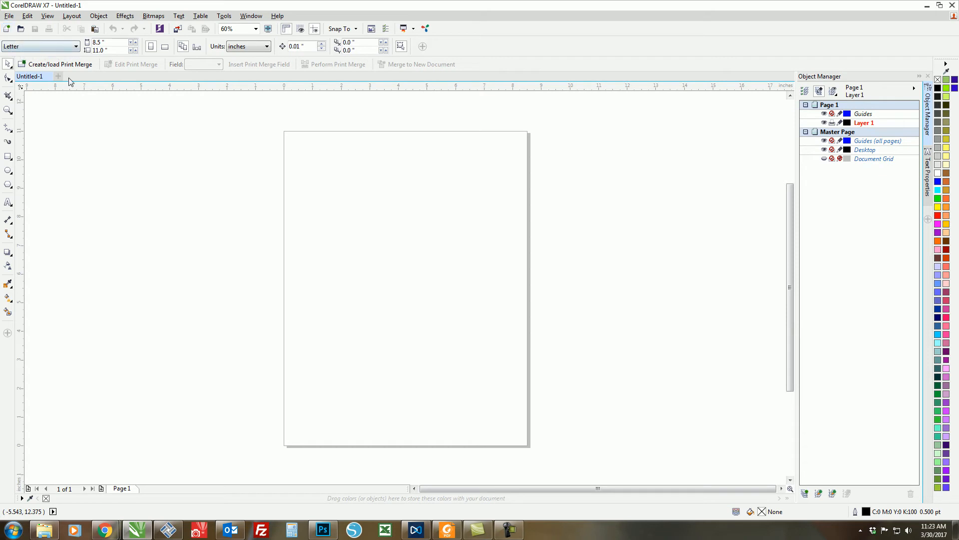
In Options > Document, enable 'Save options as defaults for new documents' and confirm.
left_click(223, 16)
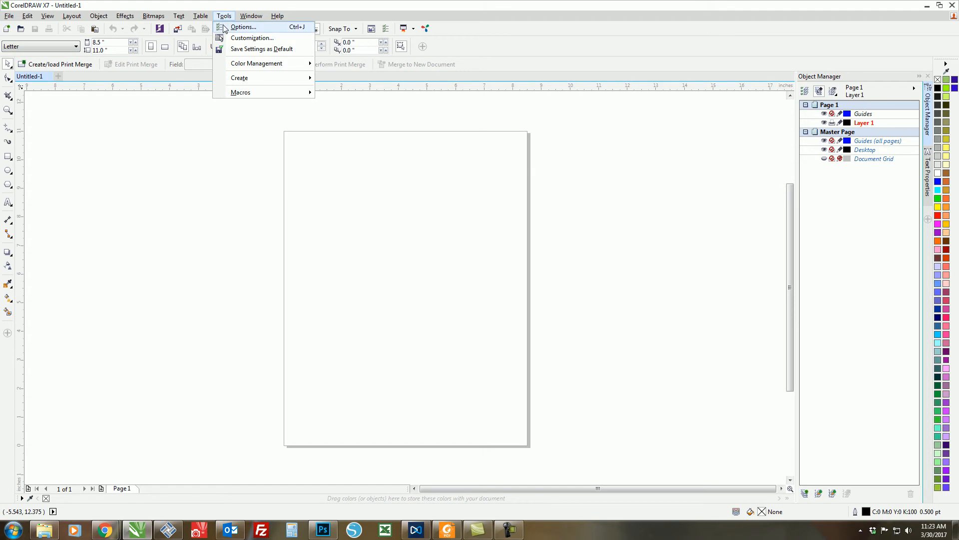
left_click(246, 27)
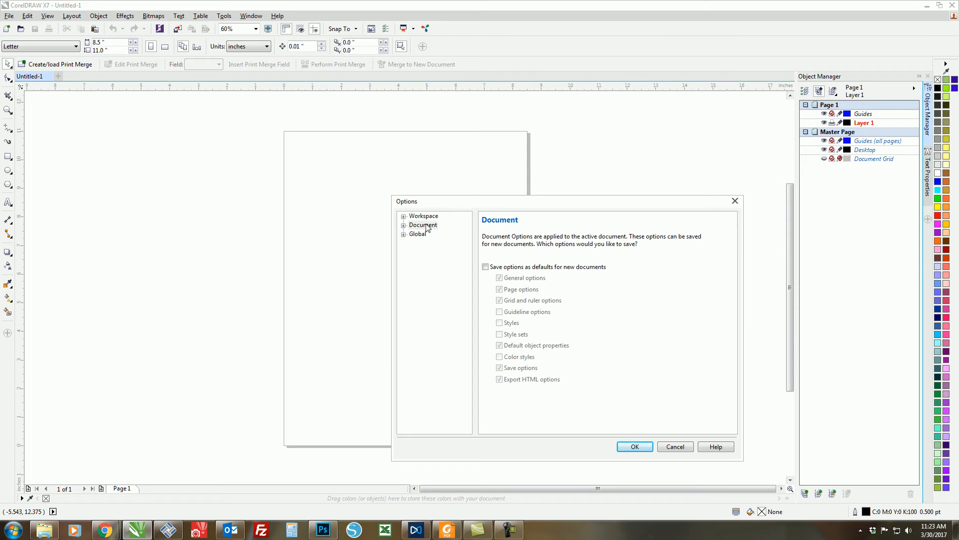
left_click(423, 225)
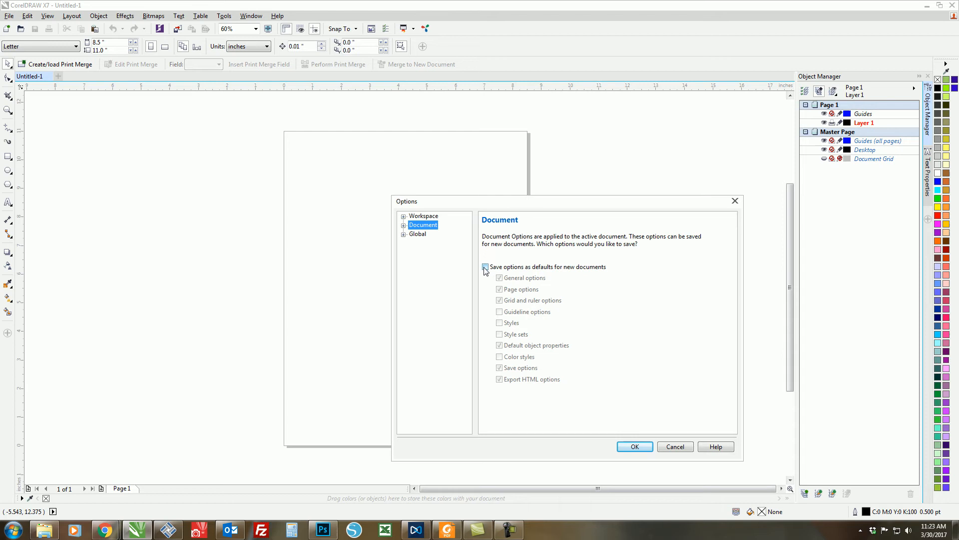
left_click(485, 266)
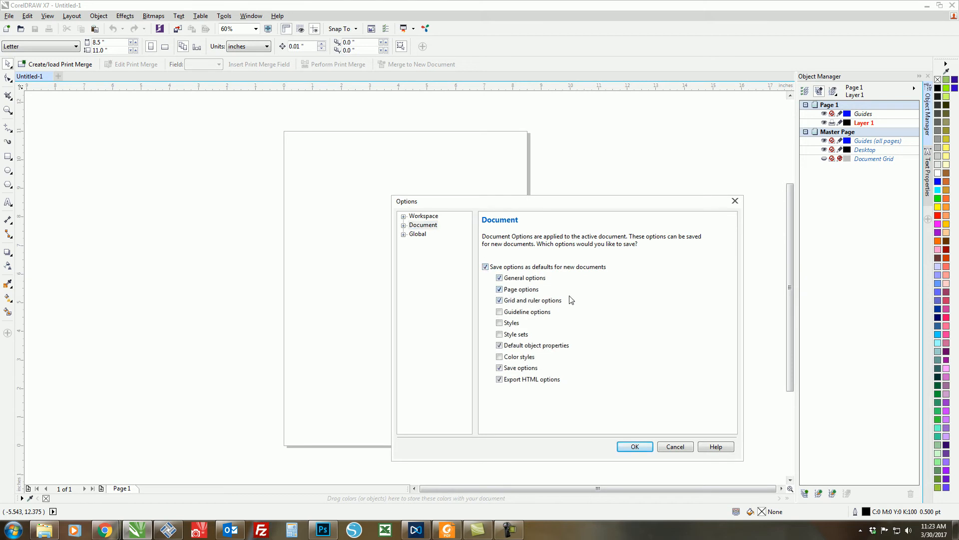
left_click(635, 445)
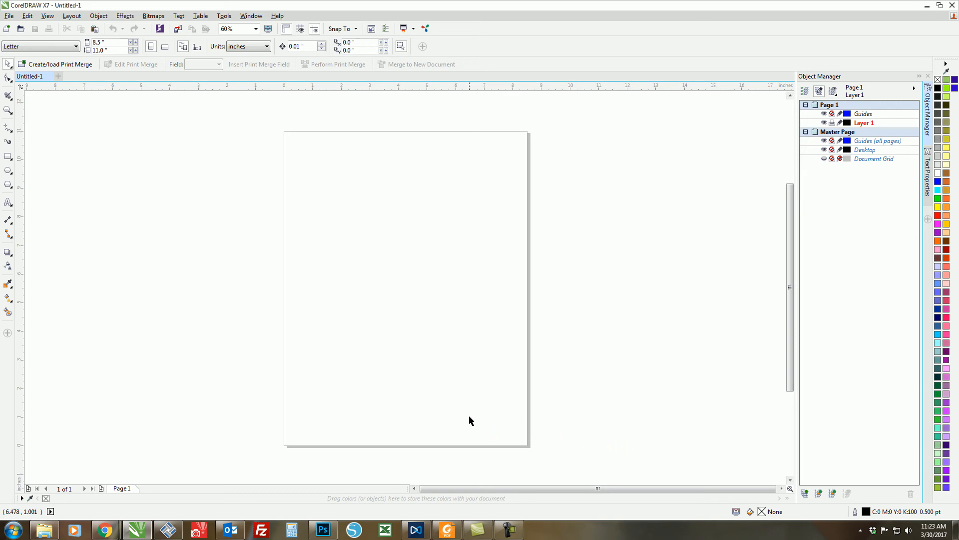
mouse_move(470, 421)
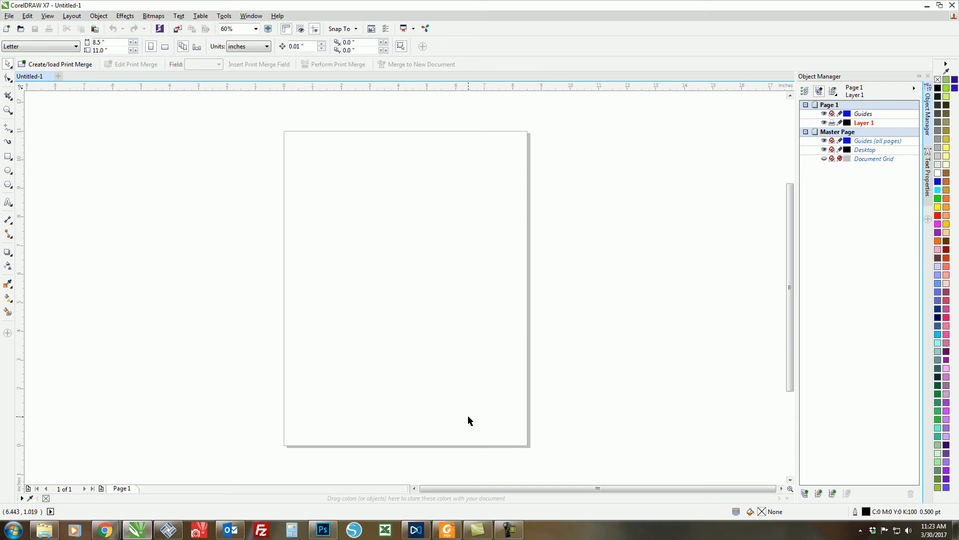
mouse_move(263, 77)
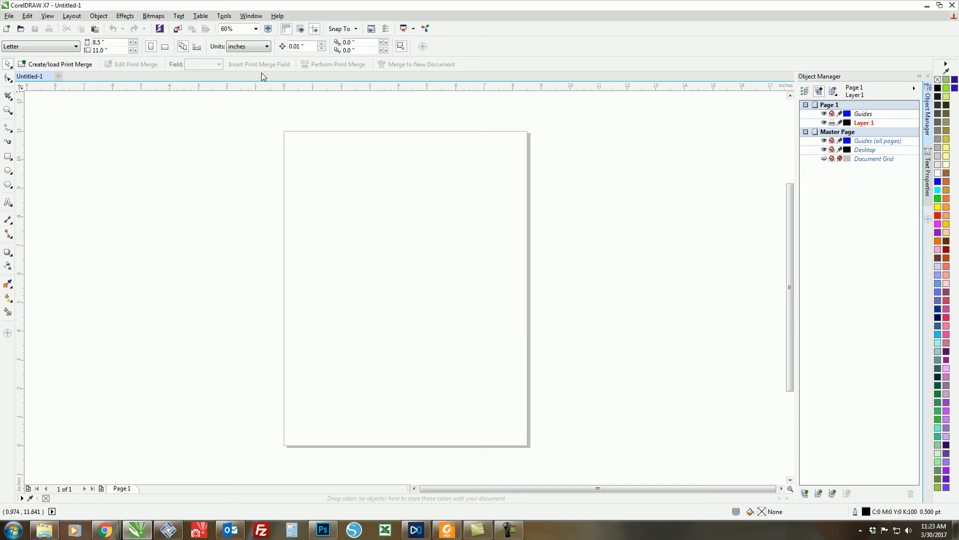
left_click(250, 16)
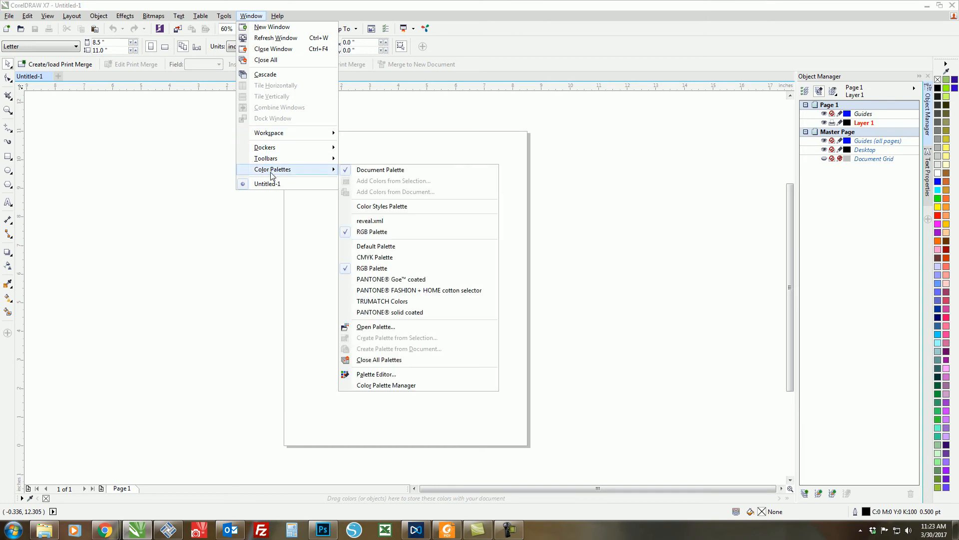
mouse_move(391, 235)
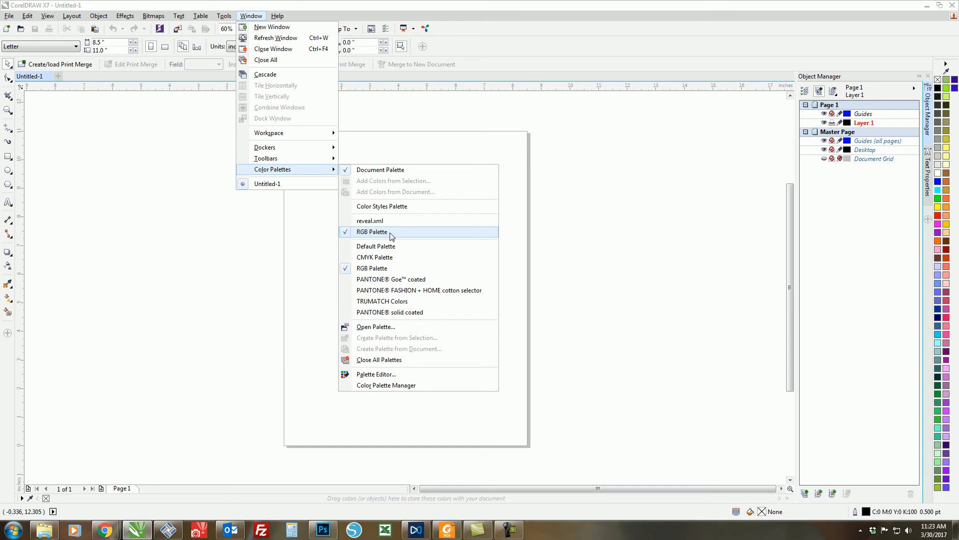
mouse_move(366, 236)
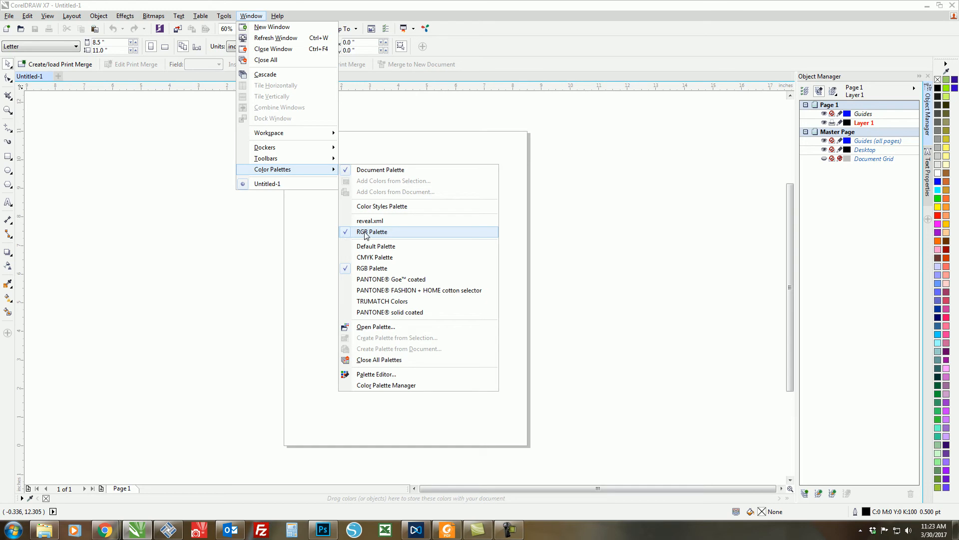
mouse_move(360, 239)
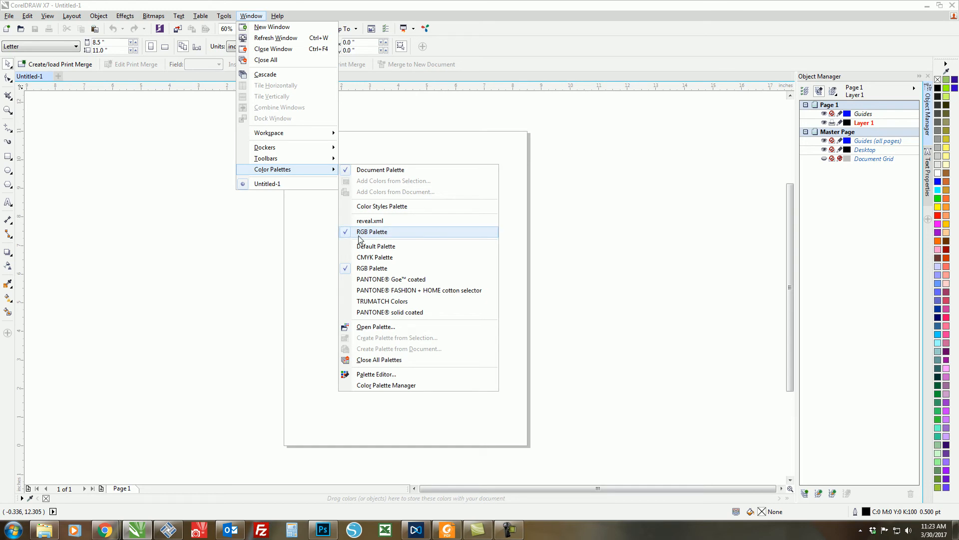
left_click(372, 232)
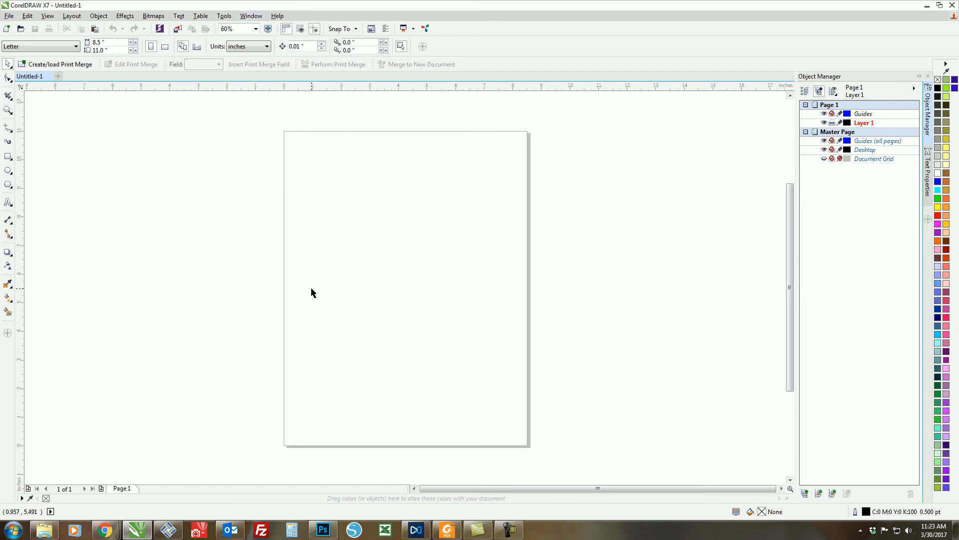
mouse_move(311, 291)
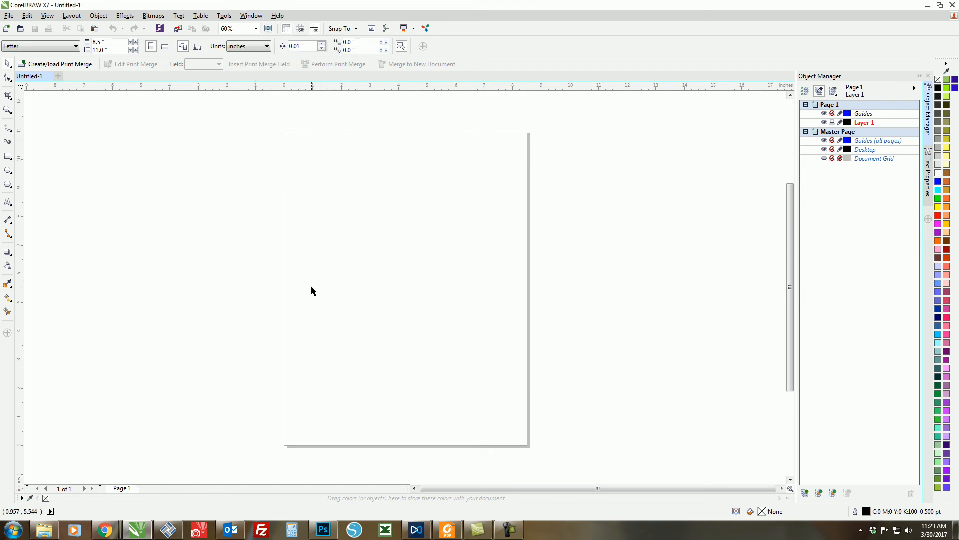
mouse_move(294, 292)
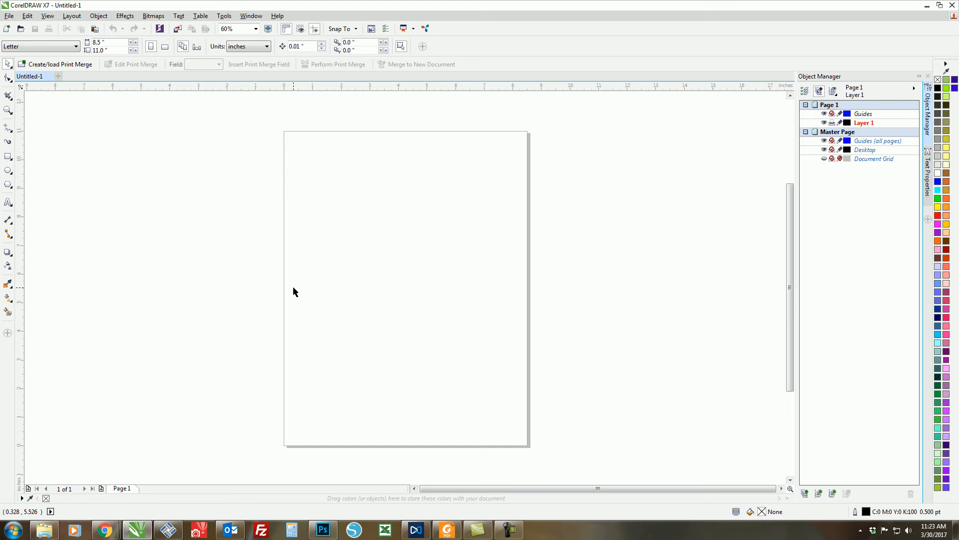
mouse_move(301, 241)
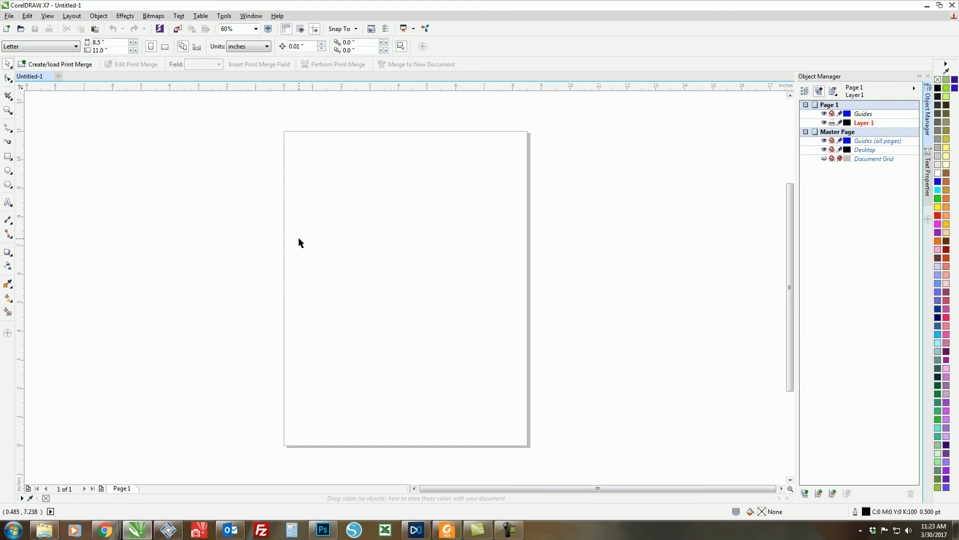
mouse_move(298, 226)
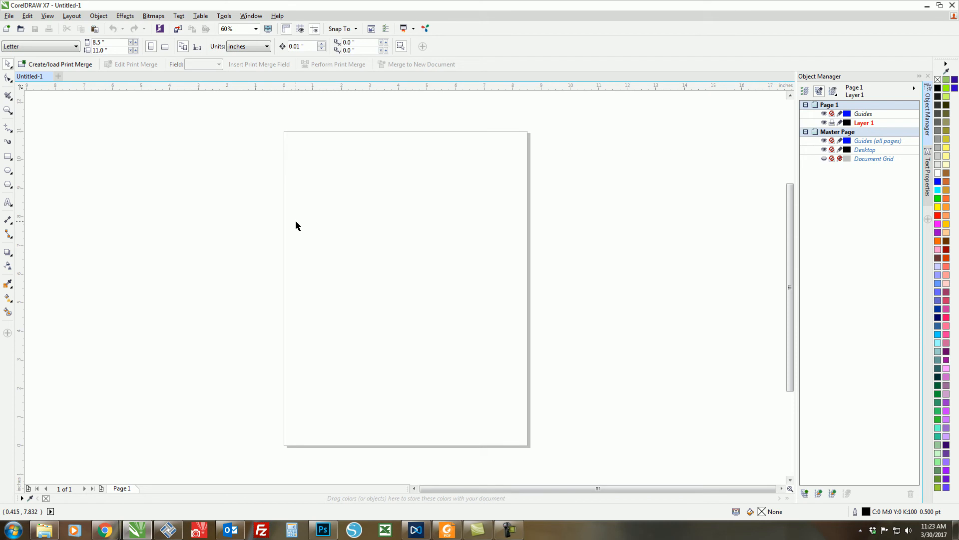
Bring up the Run Macro dialog from Tools > Macros.
left_click(238, 16)
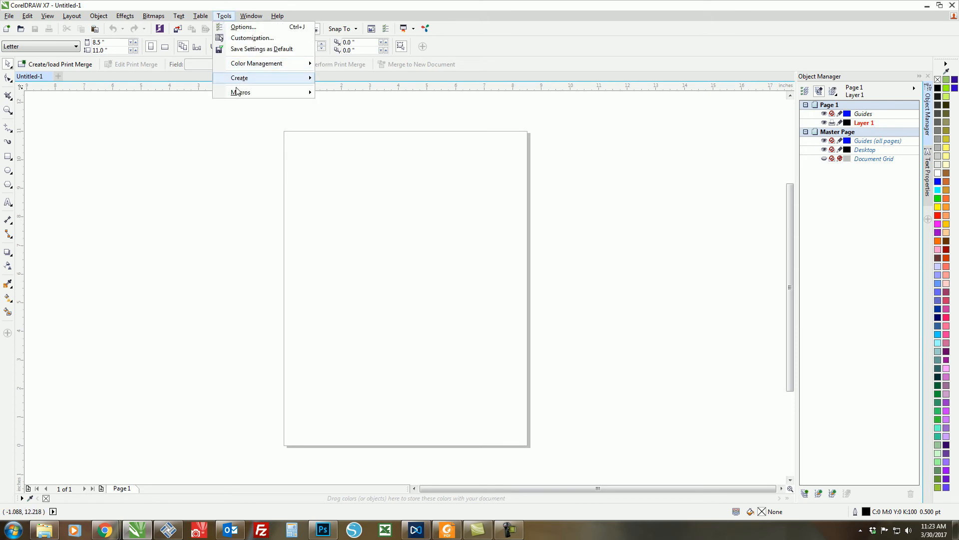
left_click(239, 92)
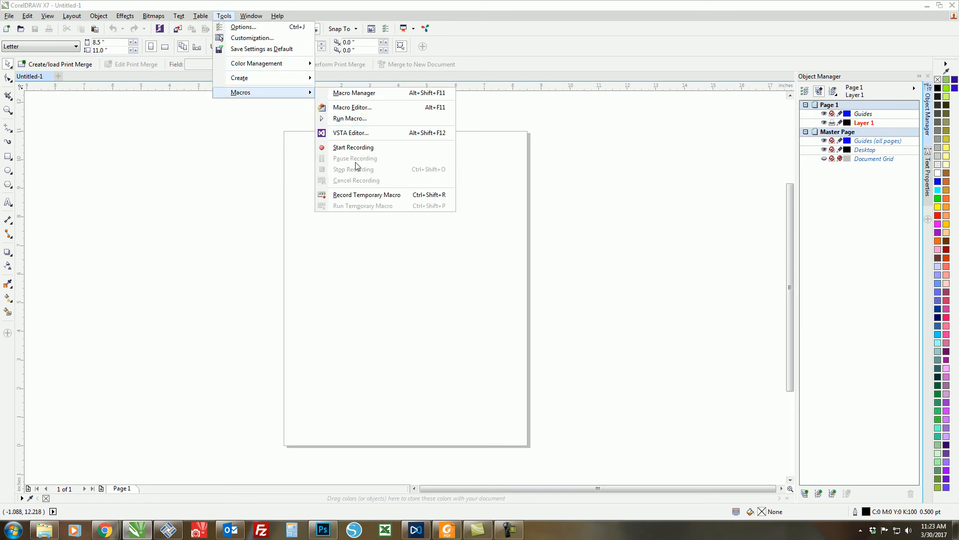
mouse_move(354, 121)
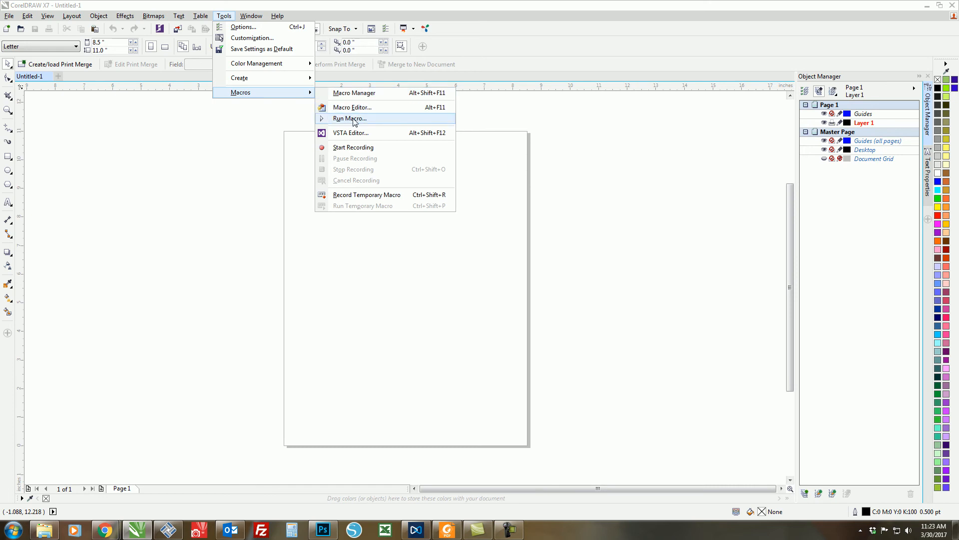
left_click(350, 118)
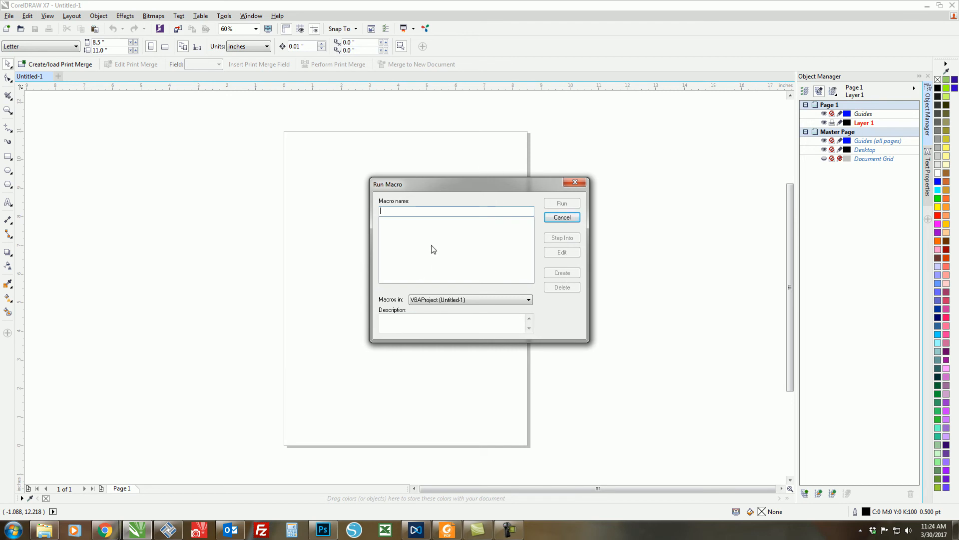
List macros from <All Standard Projects> and select CoreMacros.CreateColorSwatch.
left_click(532, 299)
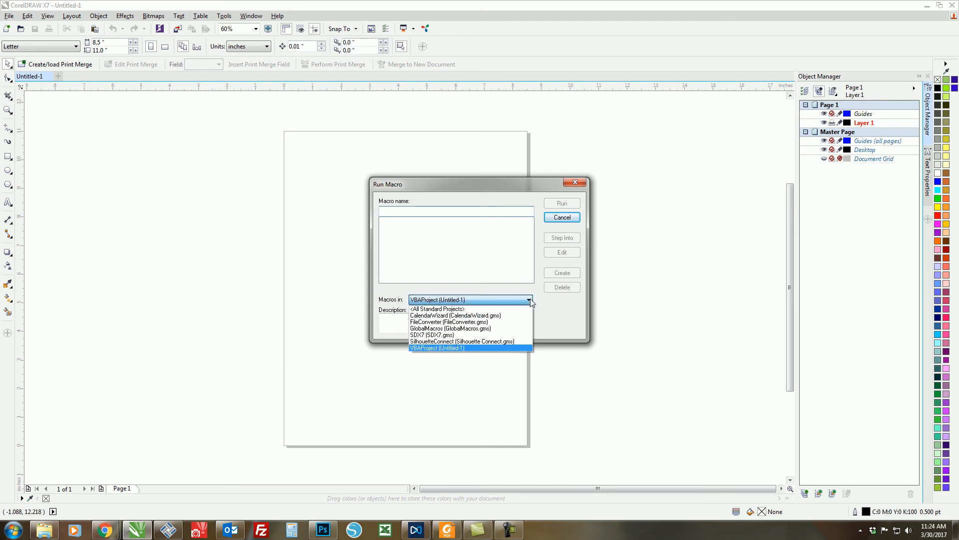
left_click(436, 307)
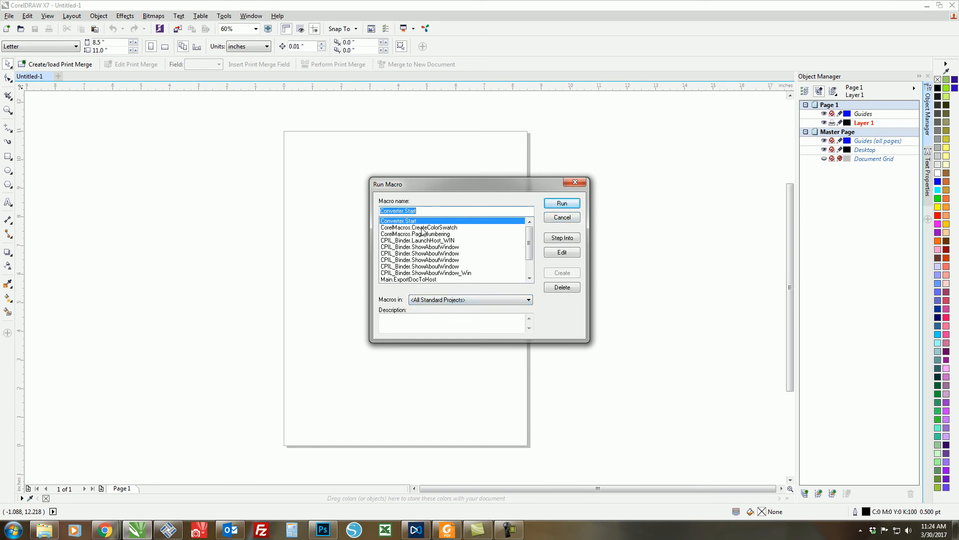
left_click(420, 228)
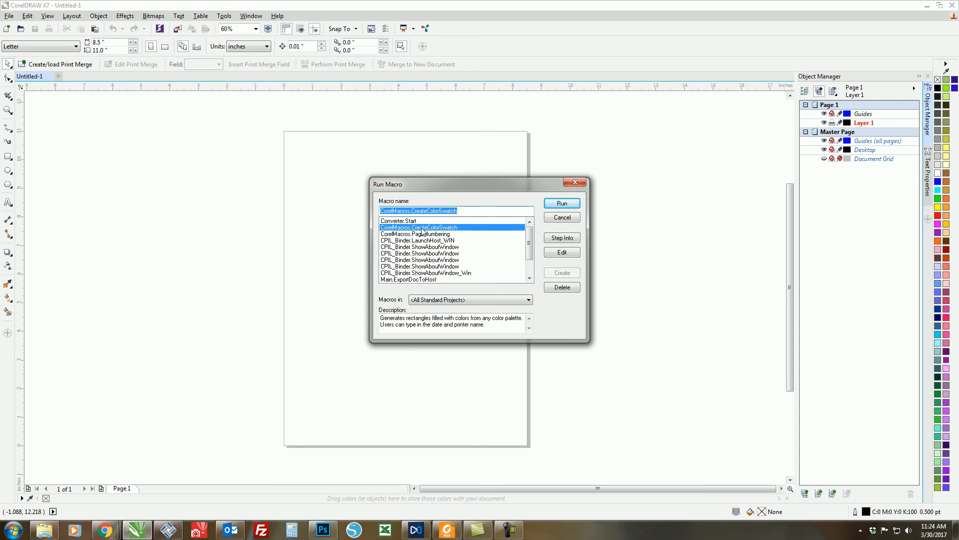
mouse_move(561, 203)
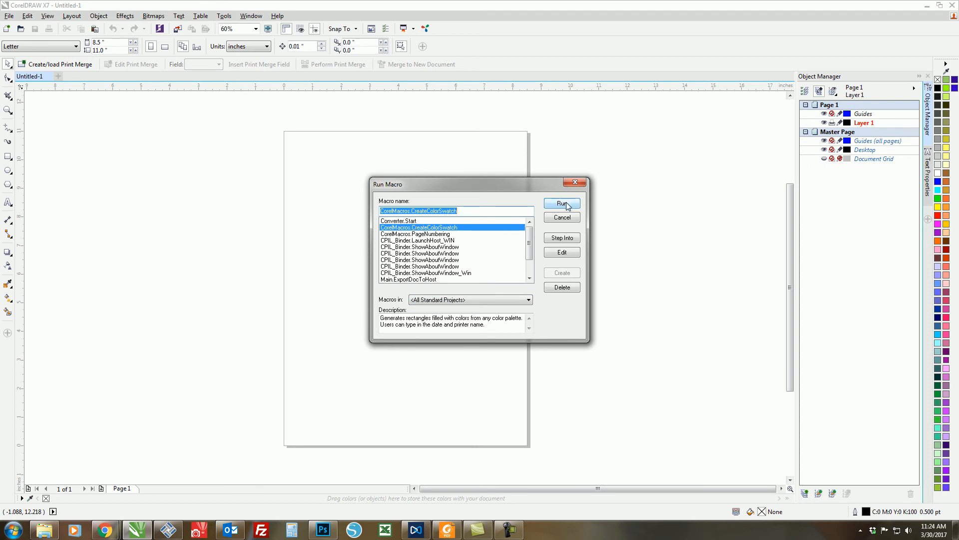
Run CreateColorSwatch with RGB Palette as source, Date and Printer kept, and generate the chart.
left_click(562, 203)
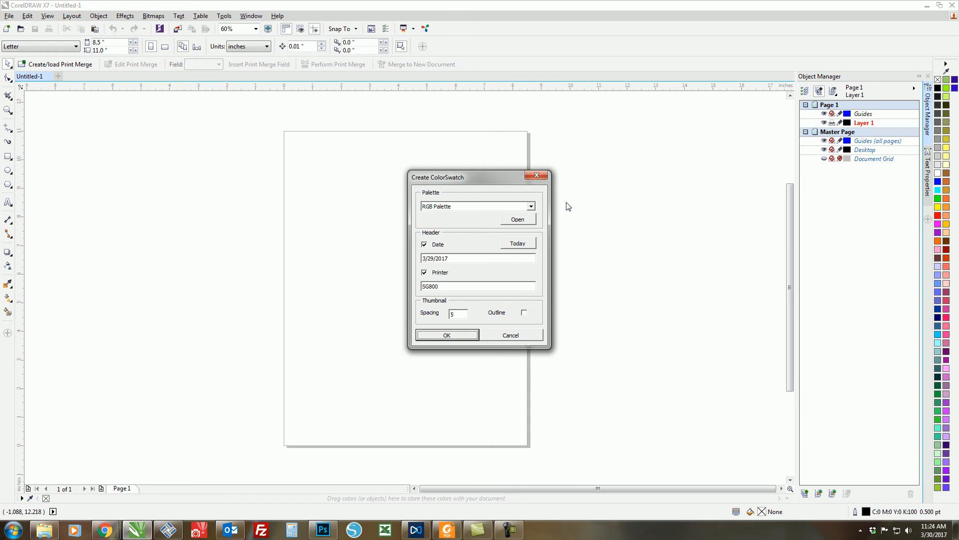
mouse_move(517, 220)
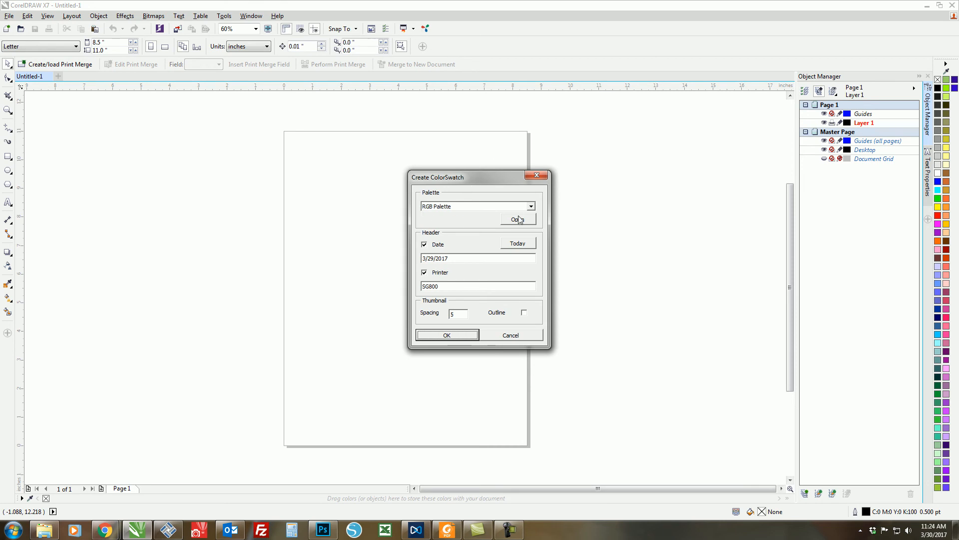
left_click(531, 206)
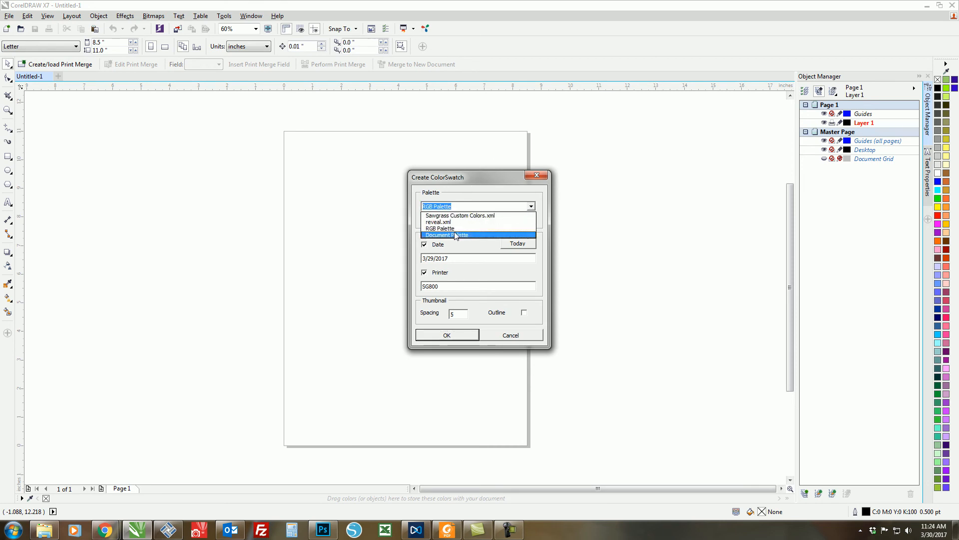
left_click(440, 228)
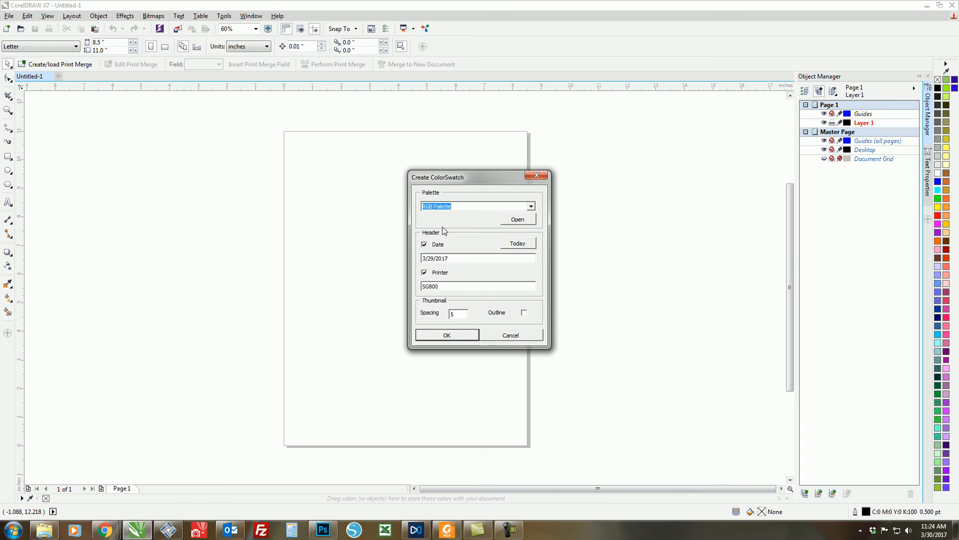
mouse_move(441, 244)
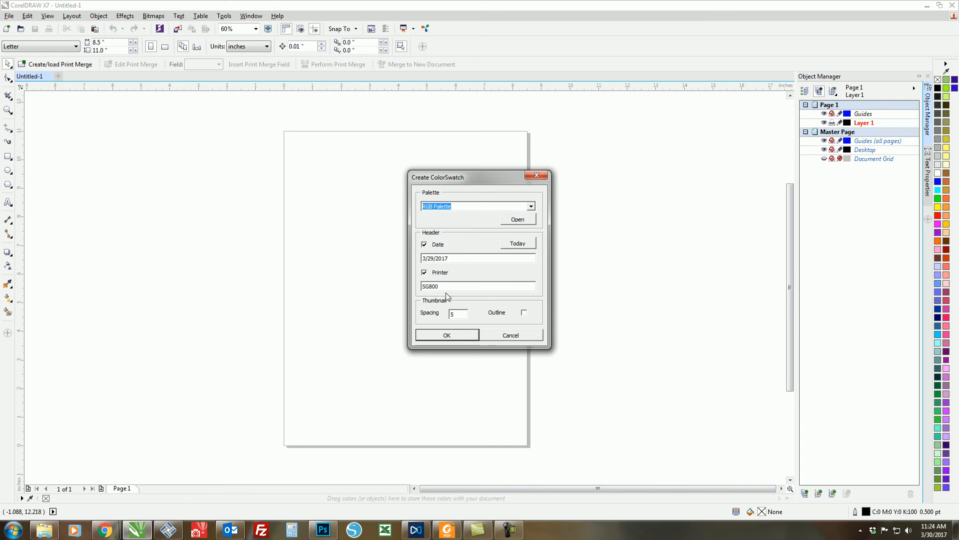
mouse_move(432, 316)
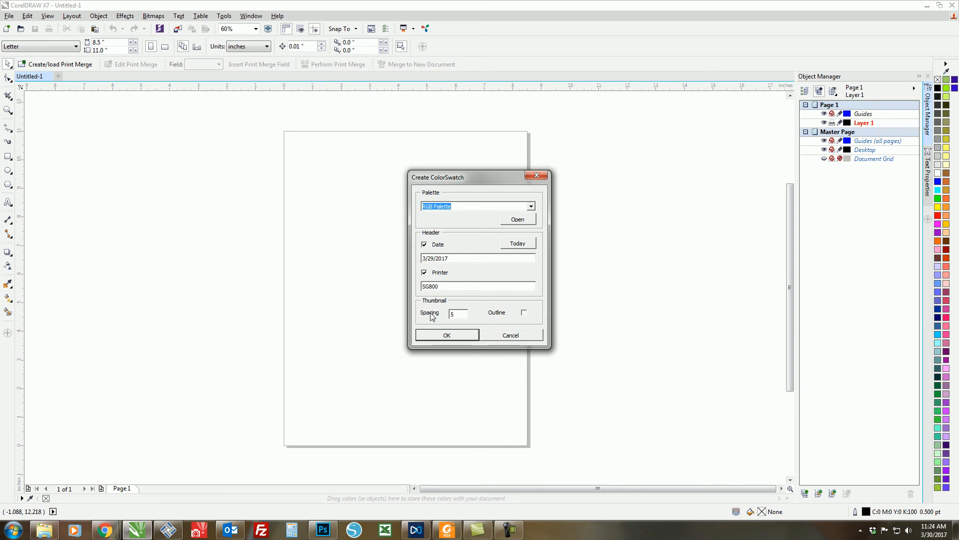
mouse_move(442, 318)
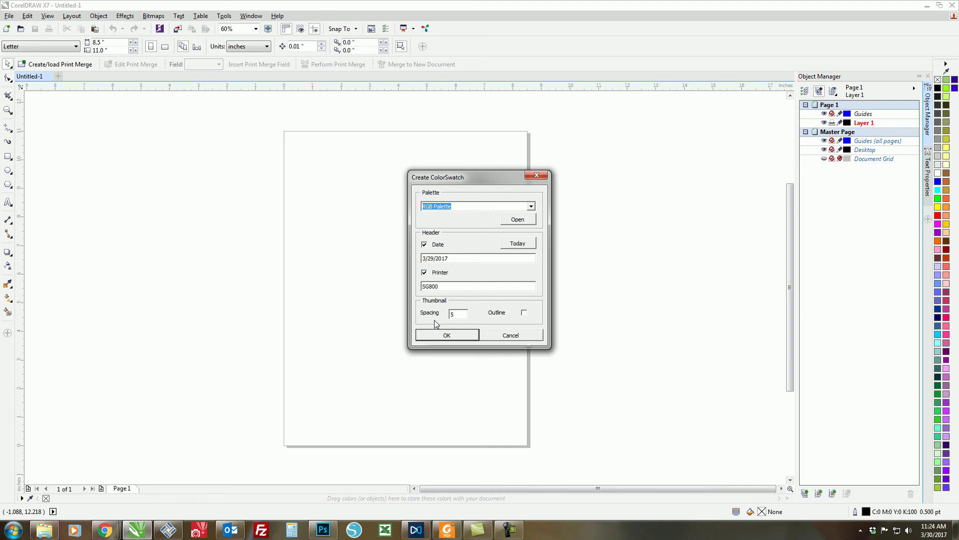
mouse_move(425, 313)
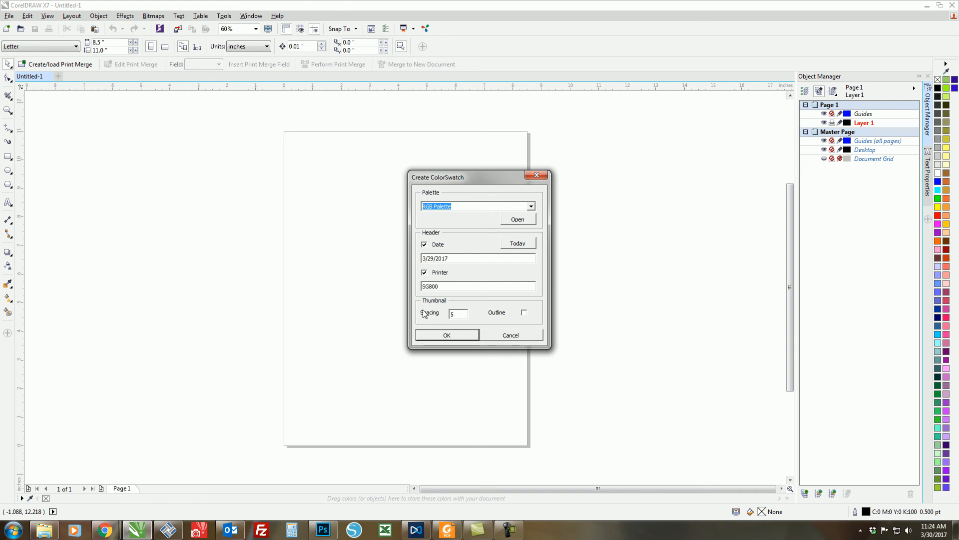
mouse_move(463, 323)
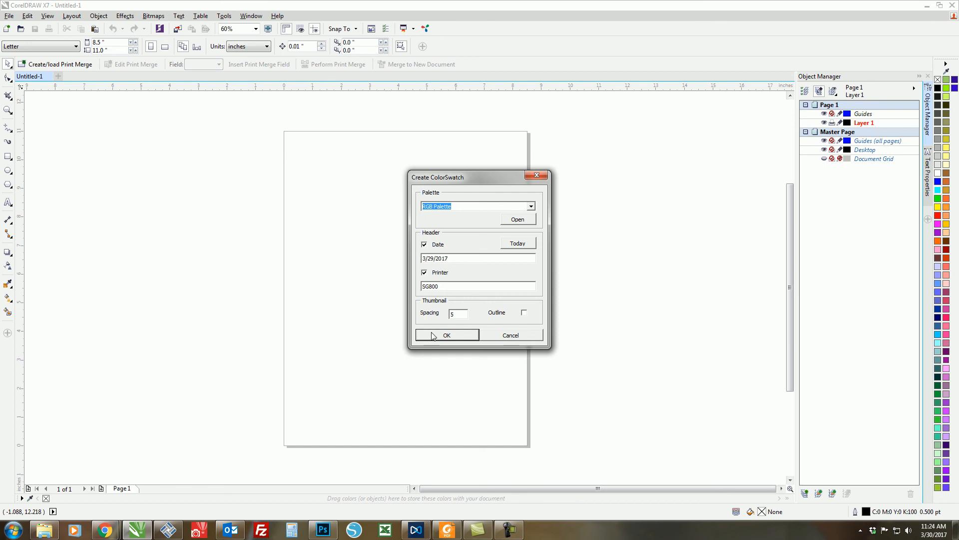
left_click(447, 335)
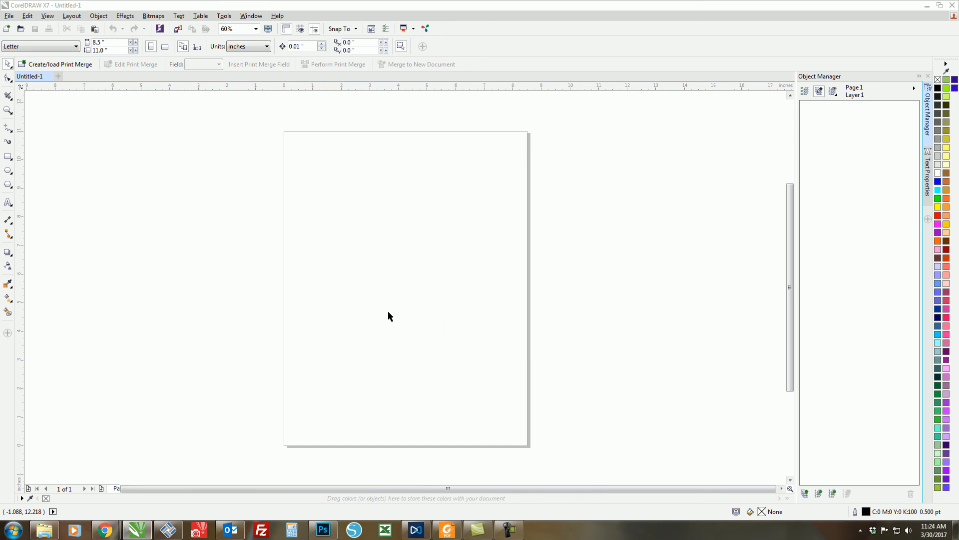
mouse_move(390, 310)
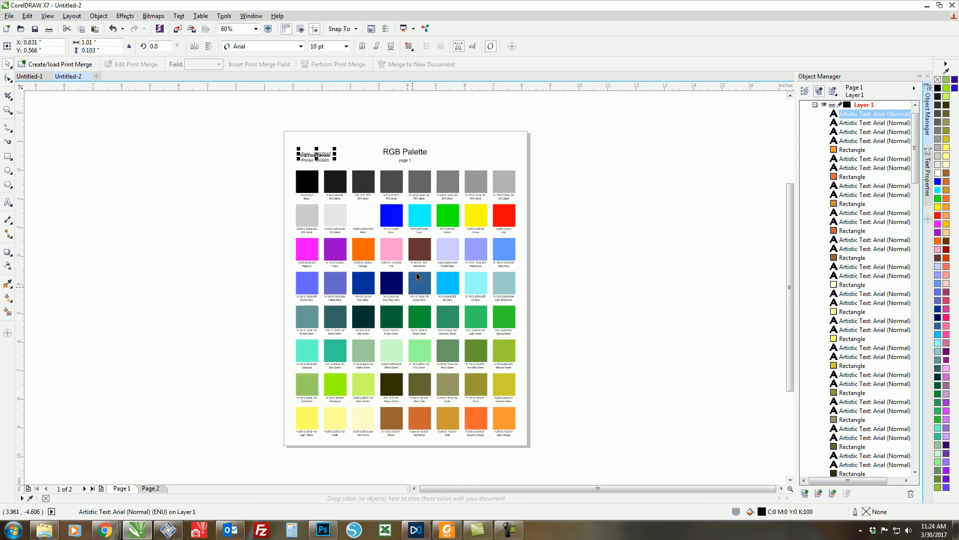
Inspect the Untitled-2 swatch labels at 125% zoom, then zoom out to the whole page.
type("125%")
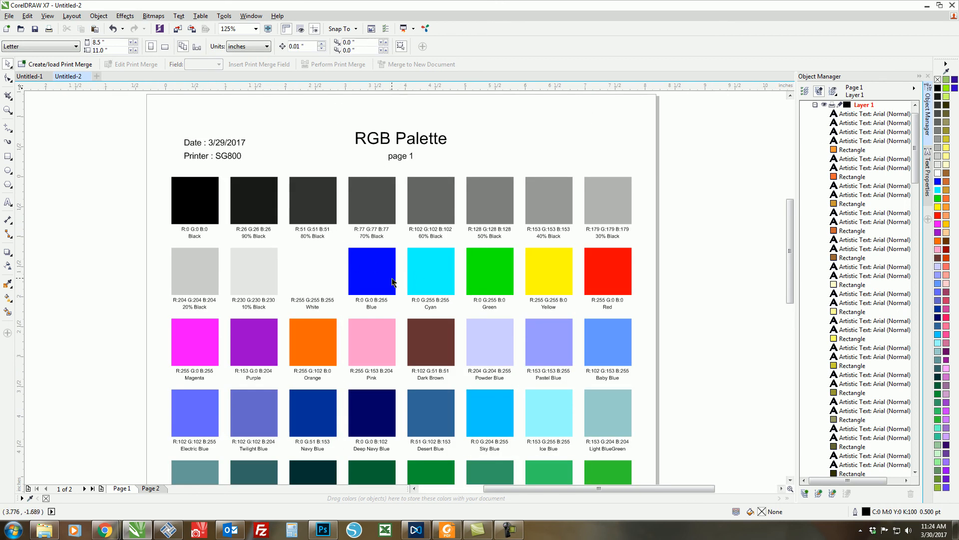
right_click(372, 278)
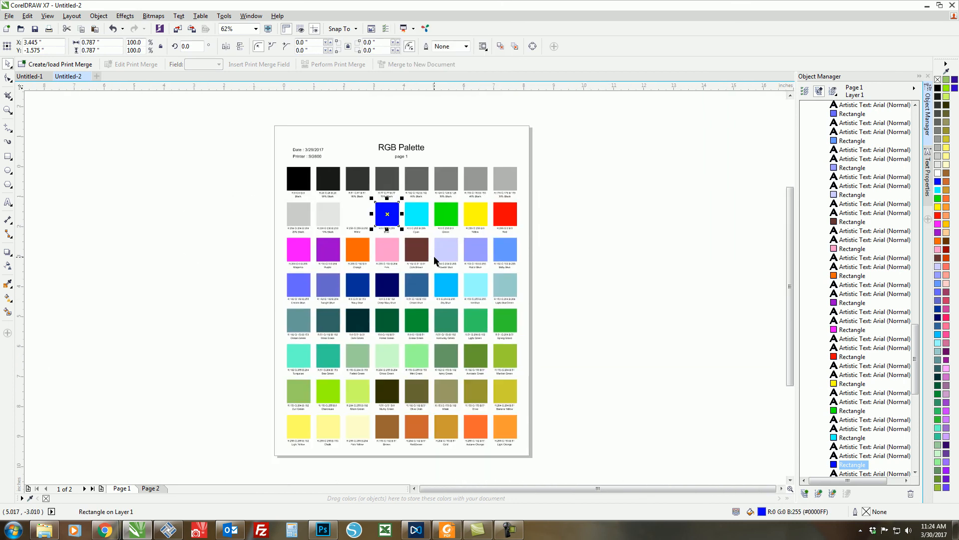
mouse_move(410, 343)
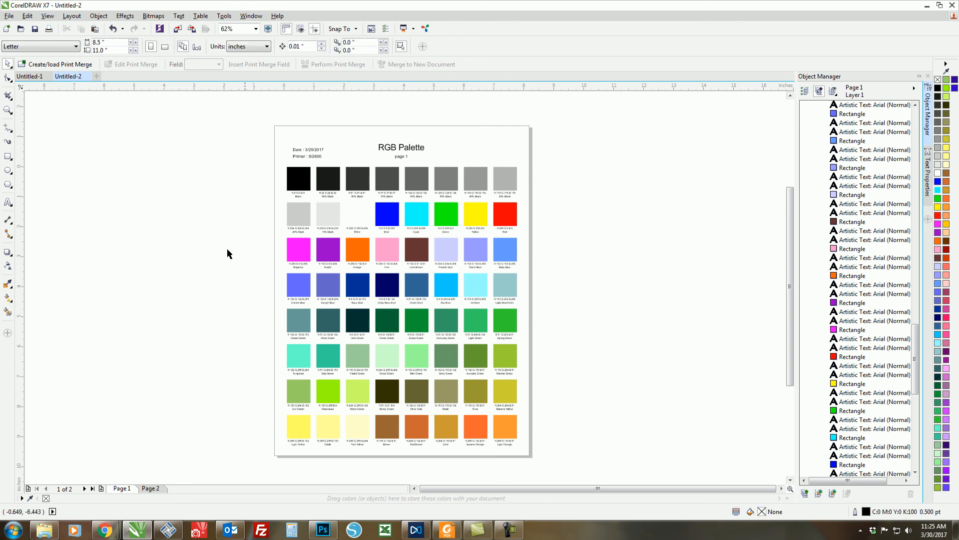
mouse_move(491, 164)
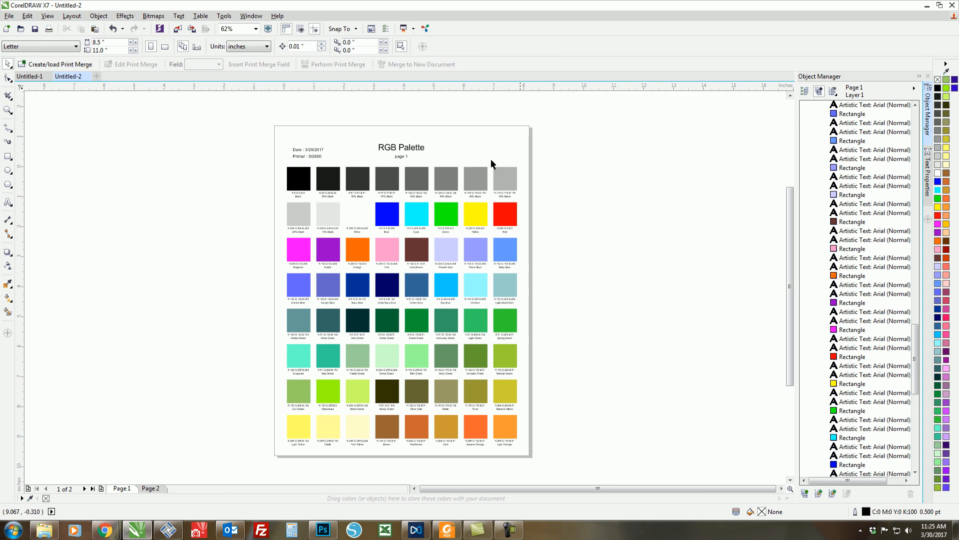
mouse_move(401, 218)
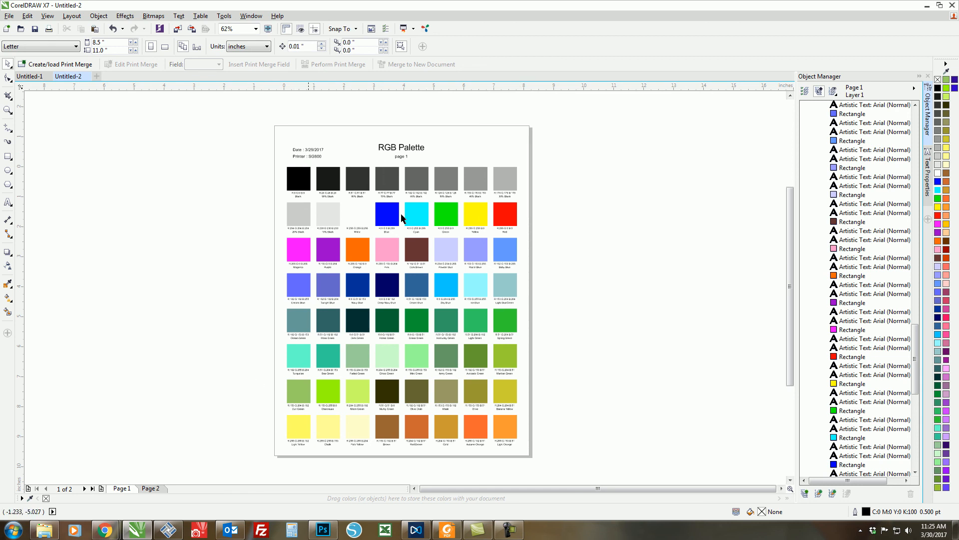
mouse_move(491, 262)
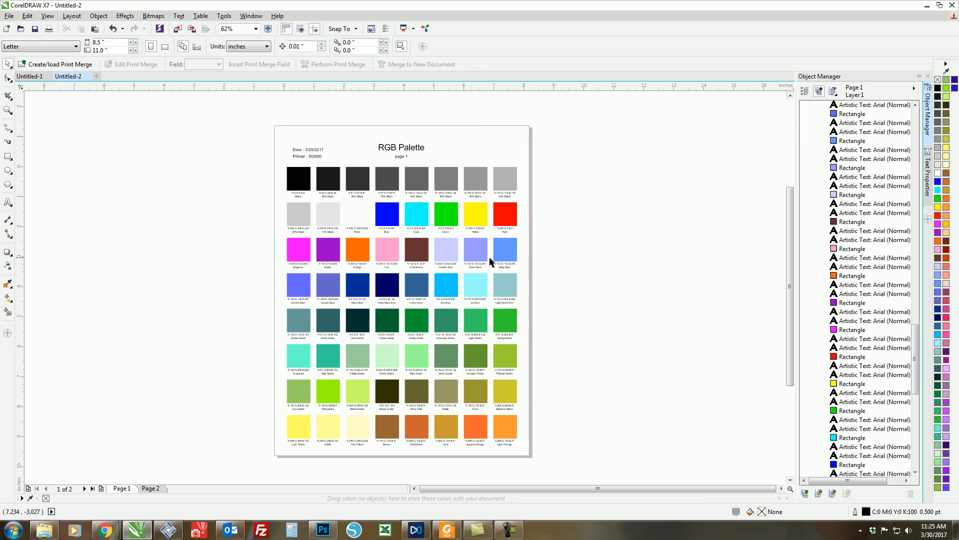
mouse_move(478, 266)
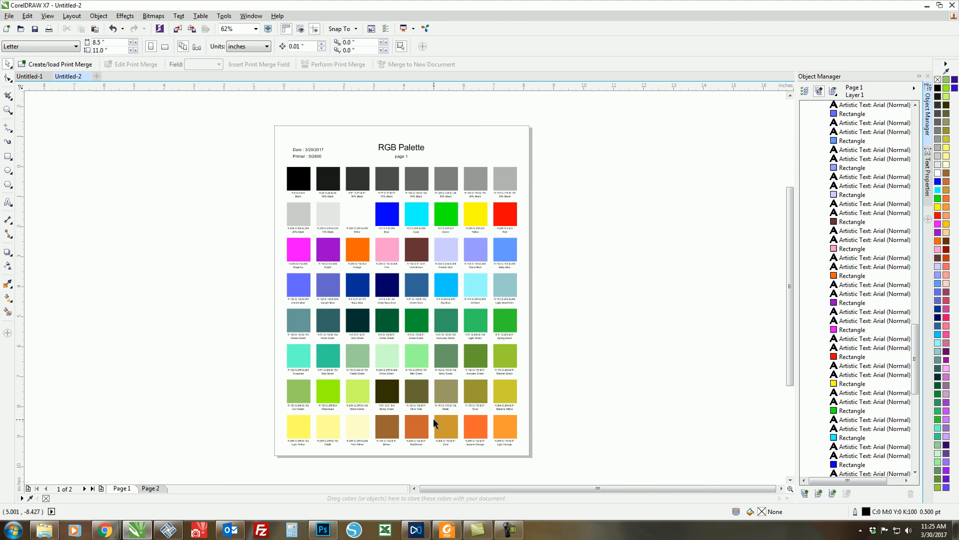
mouse_move(530, 389)
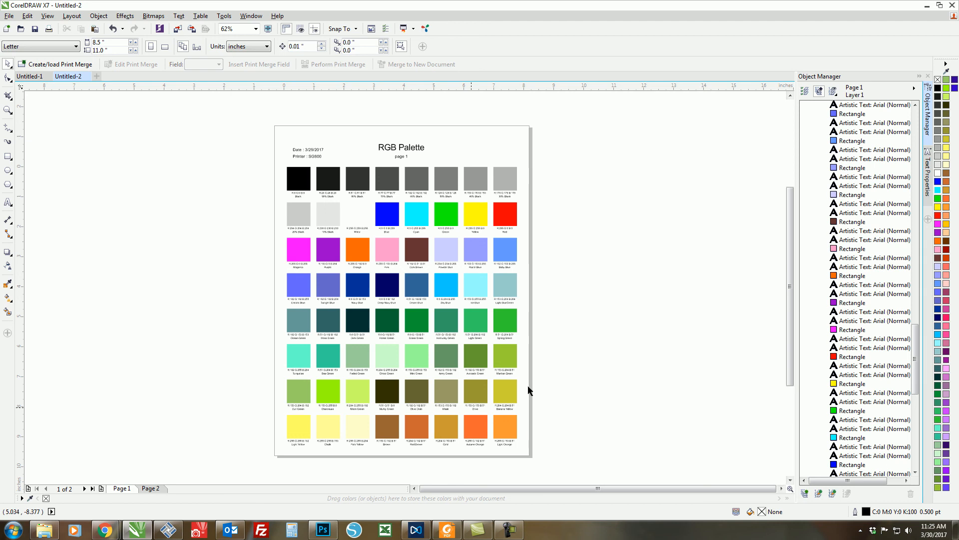